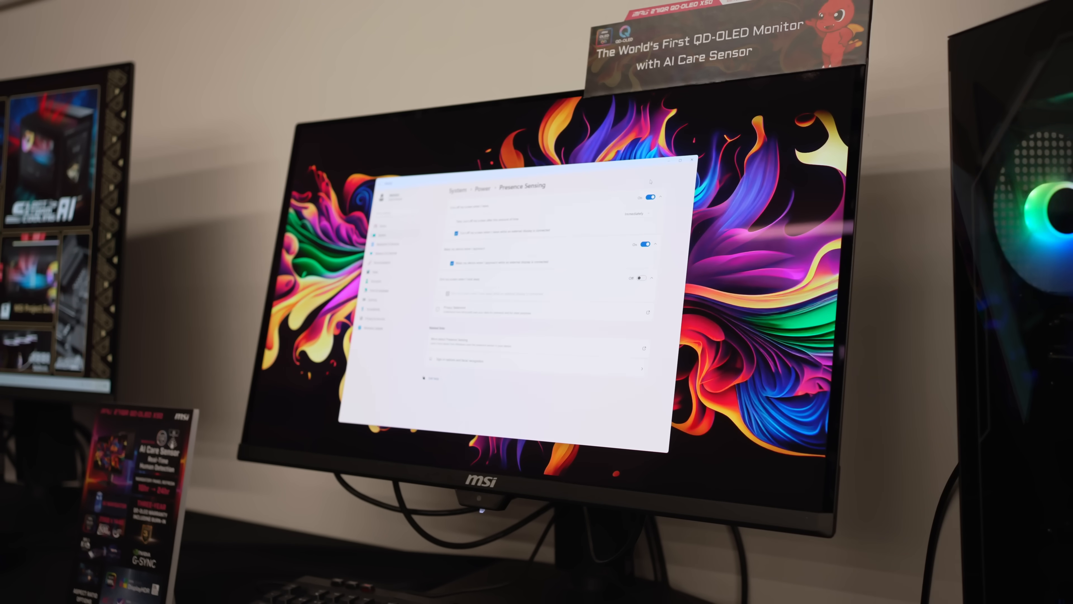
click(652, 196)
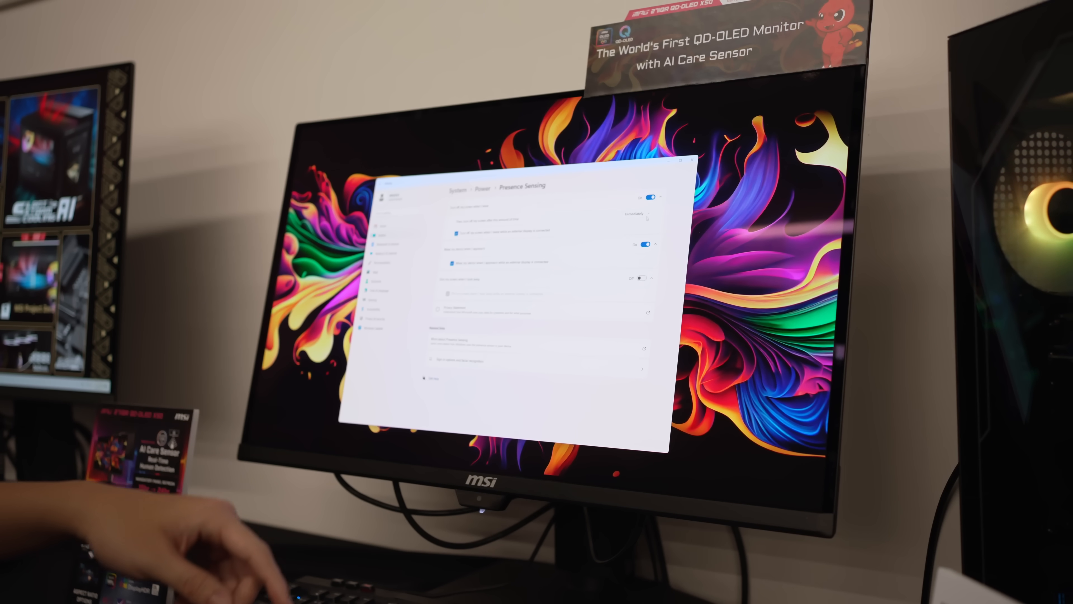
click(644, 198)
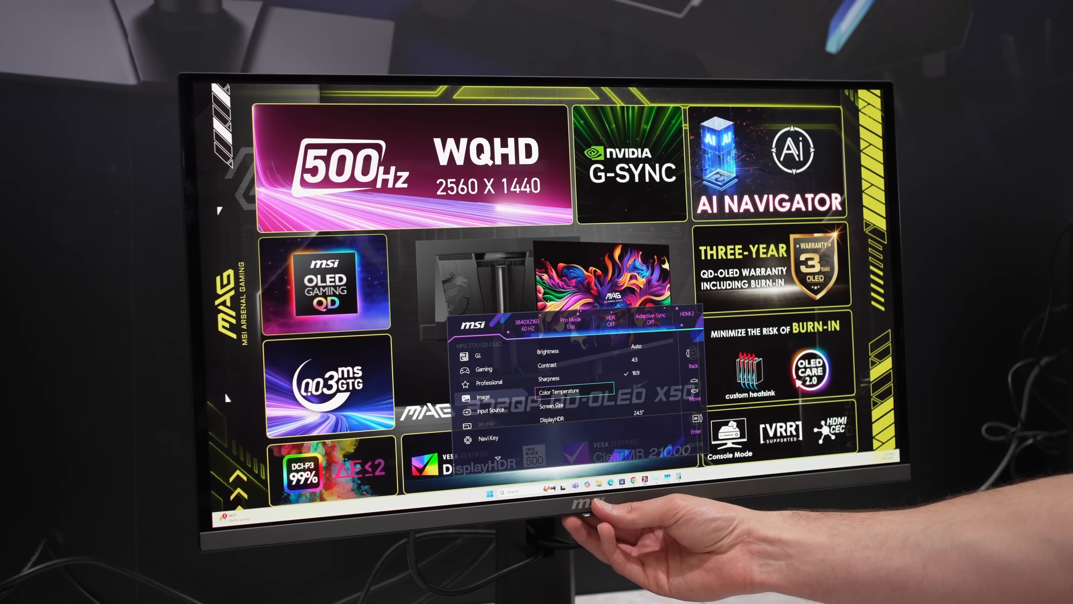
click(589, 507)
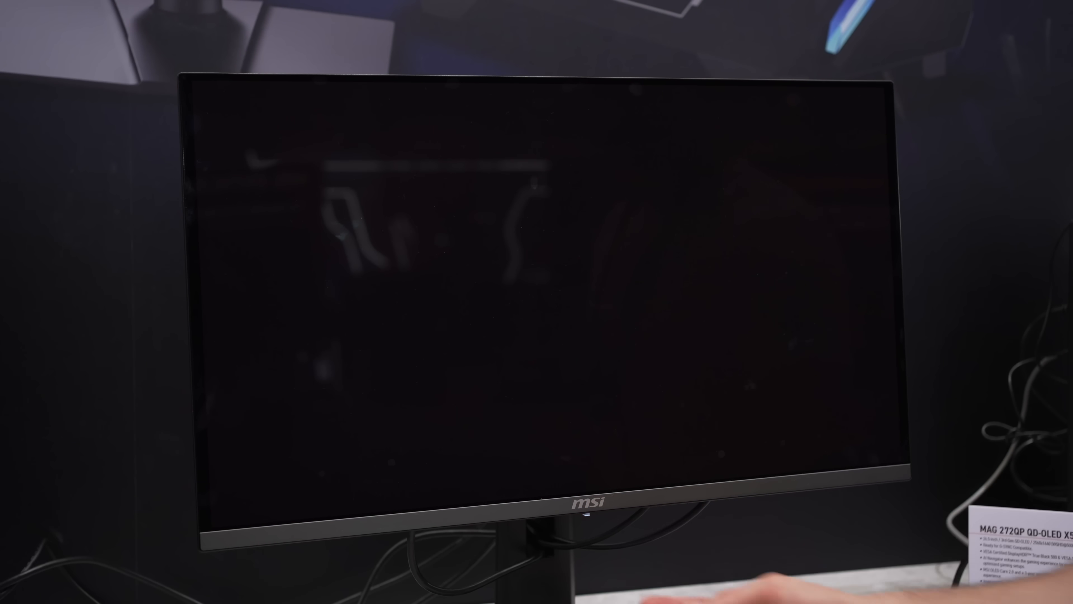